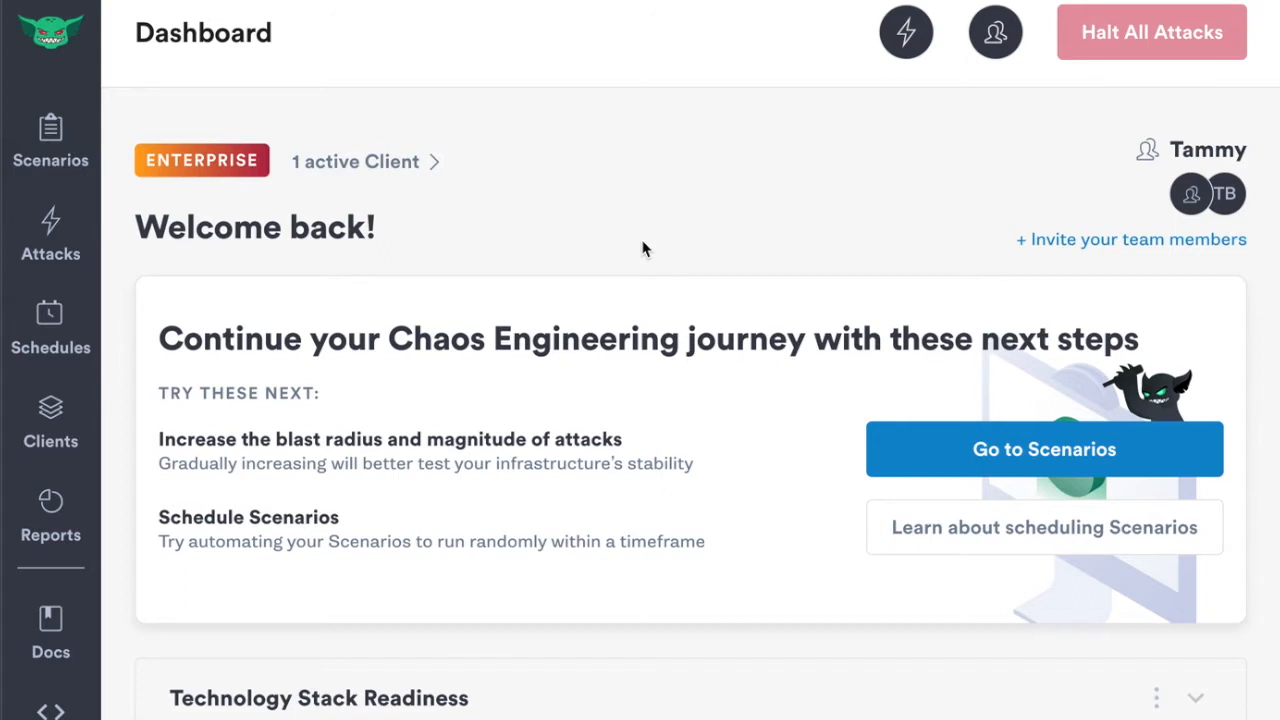
Go to the Attacks overview showing no active attacks and one completed Memory attack.
left_click(50, 235)
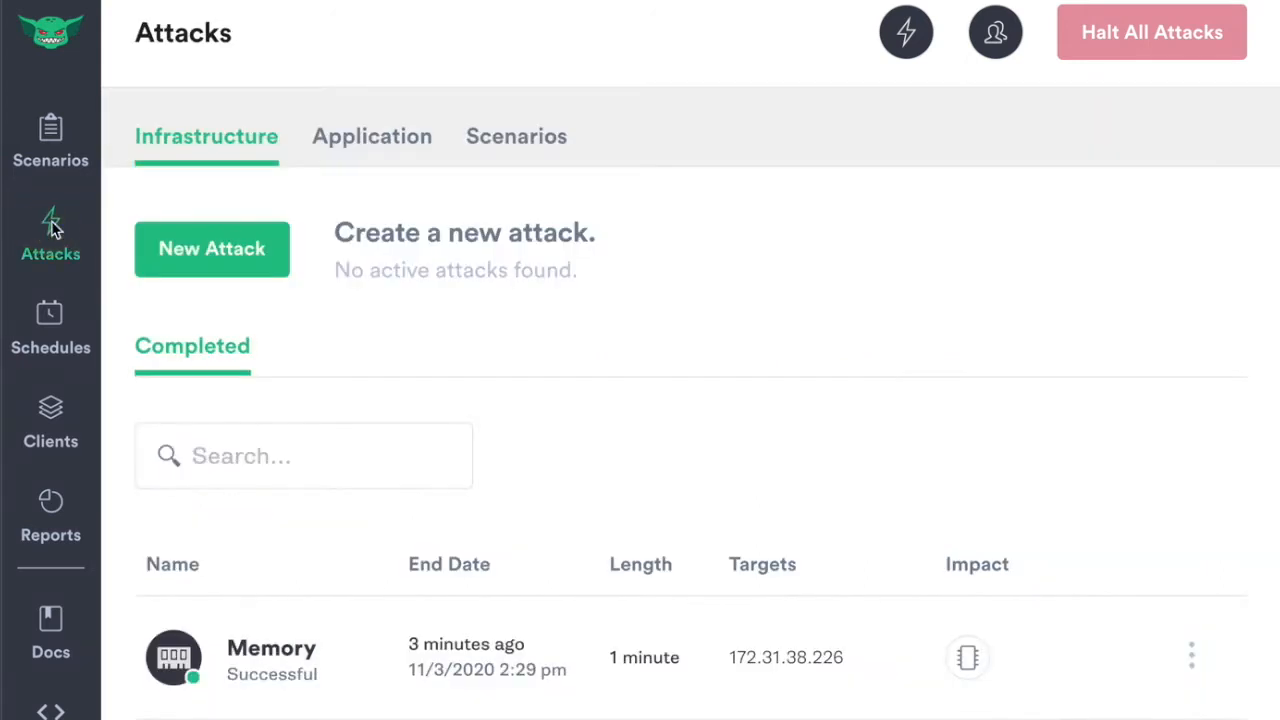
Start a new Memory attack configured for 60 seconds consuming 2 GB.
left_click(211, 248)
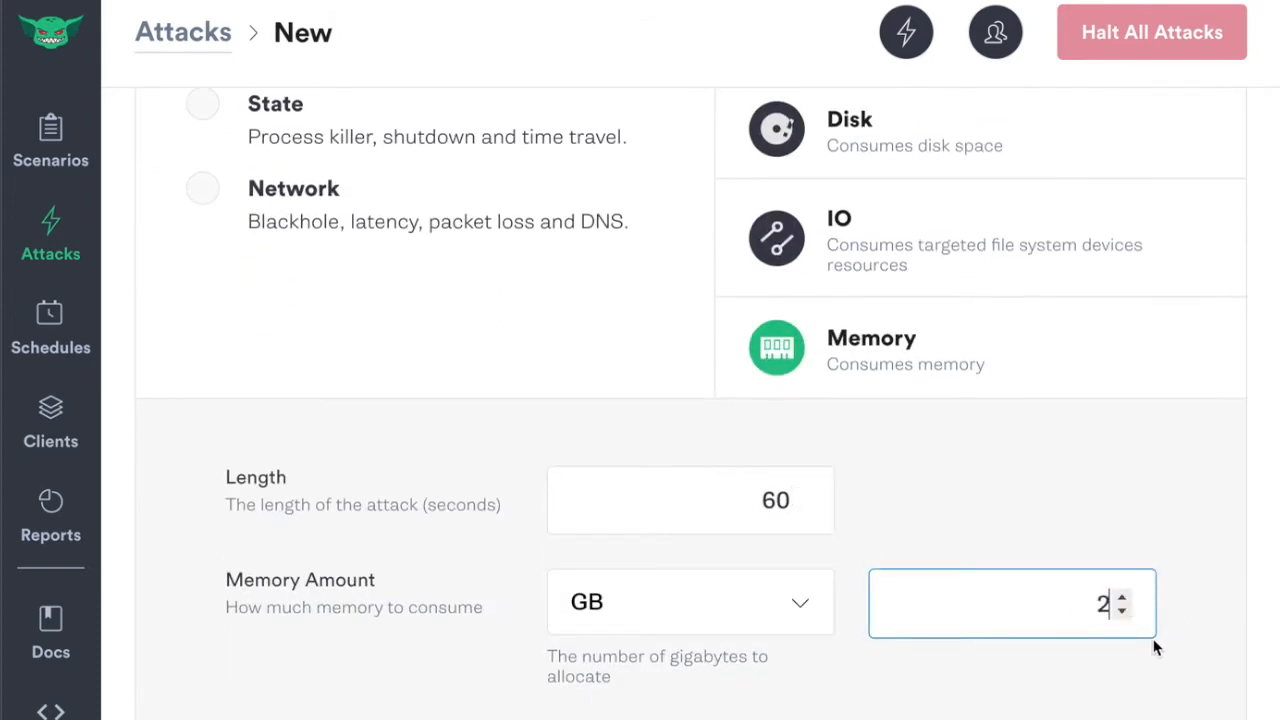
scroll("down", 3)
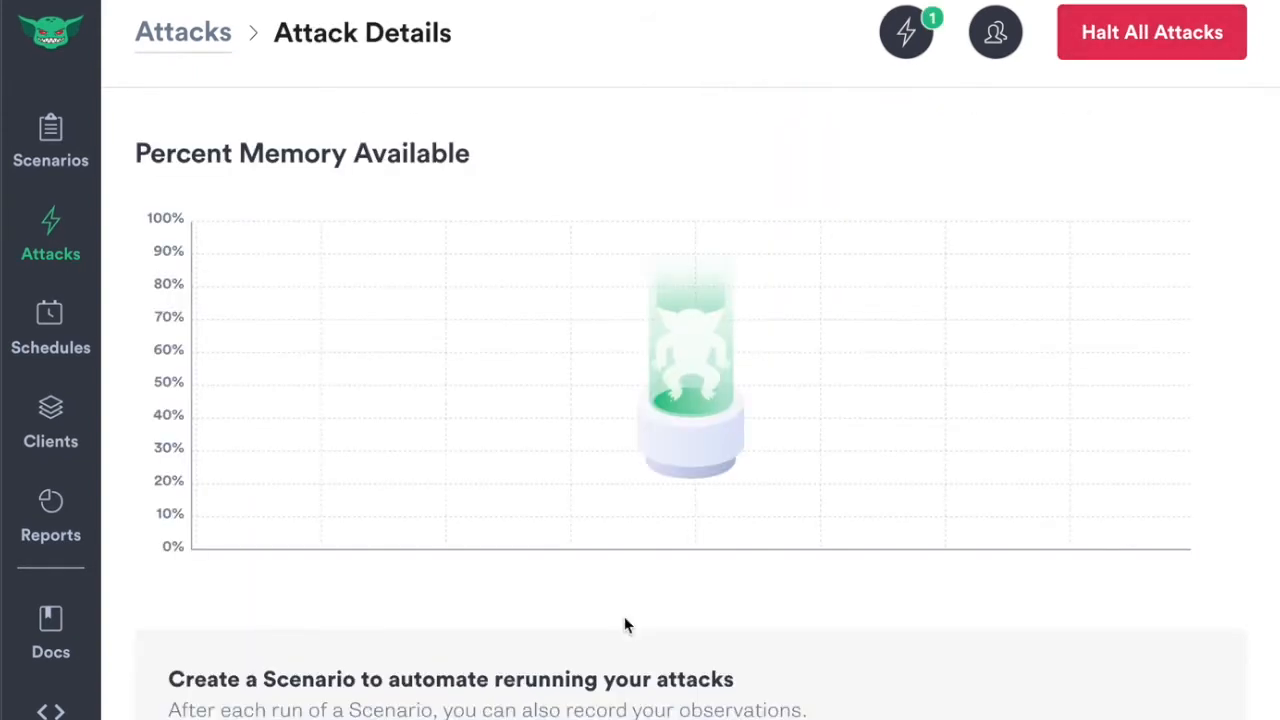
mouse_move(173, 138)
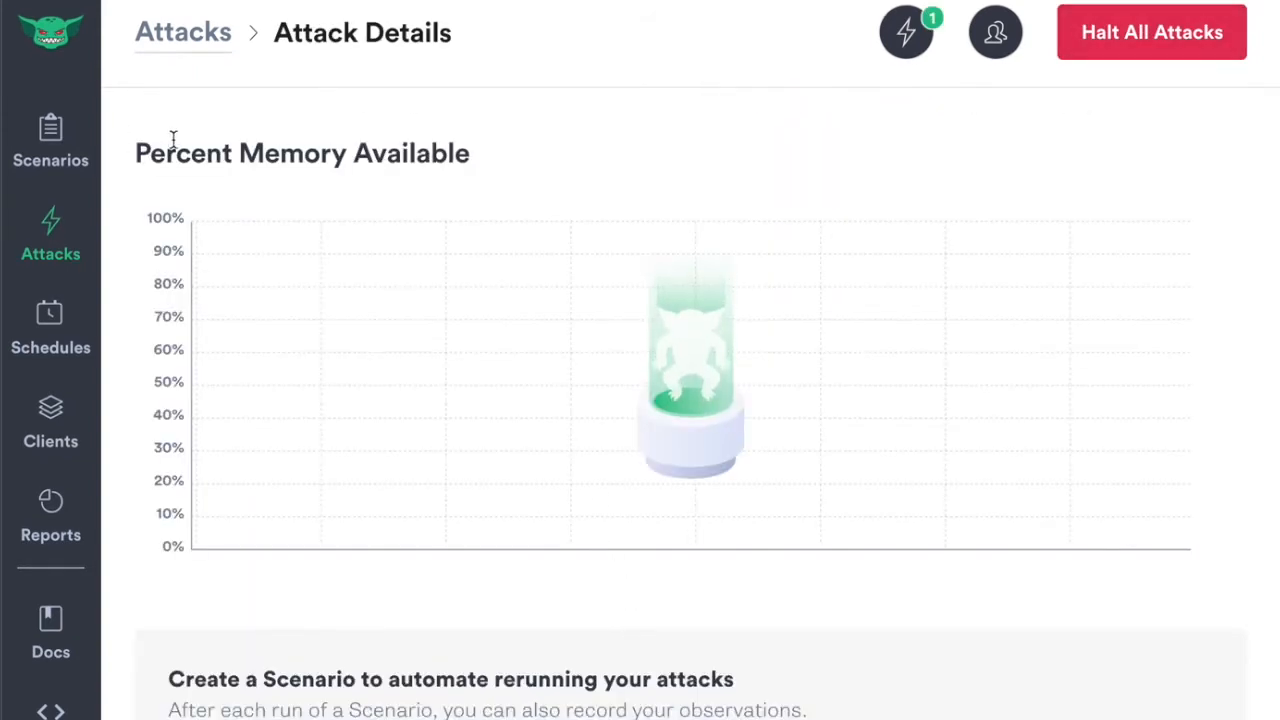
mouse_move(573, 252)
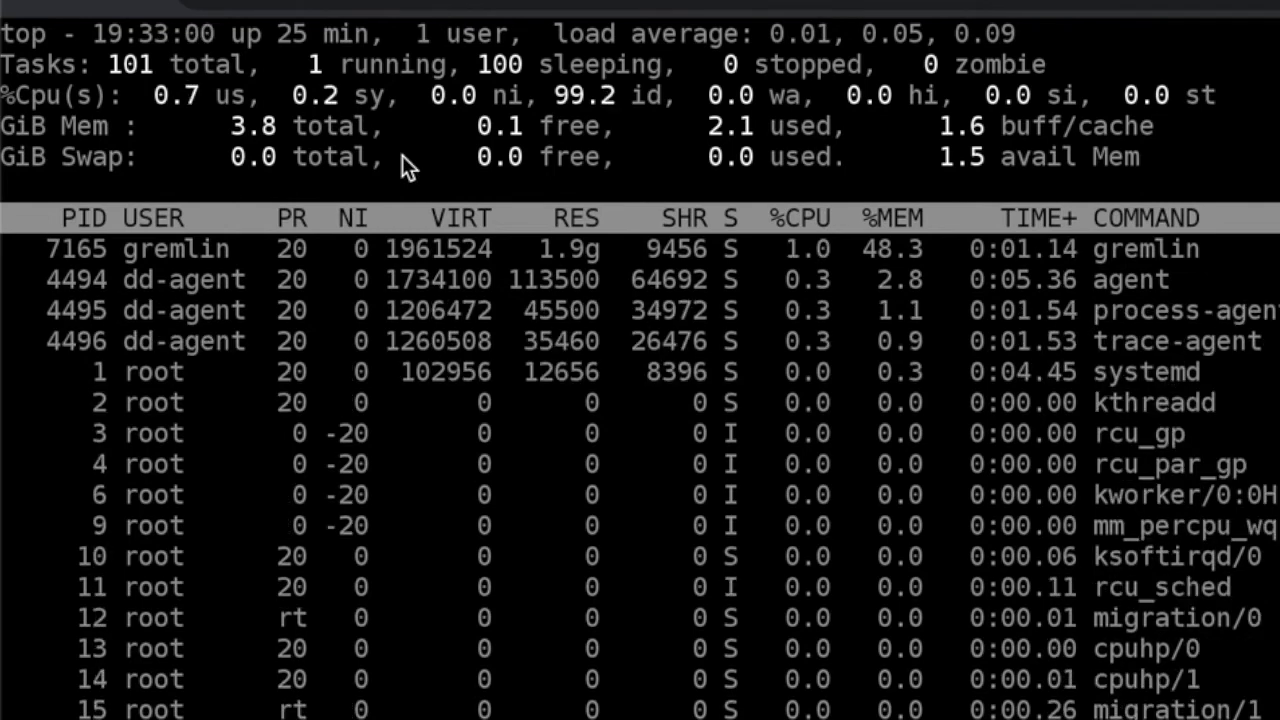
mouse_move(775, 443)
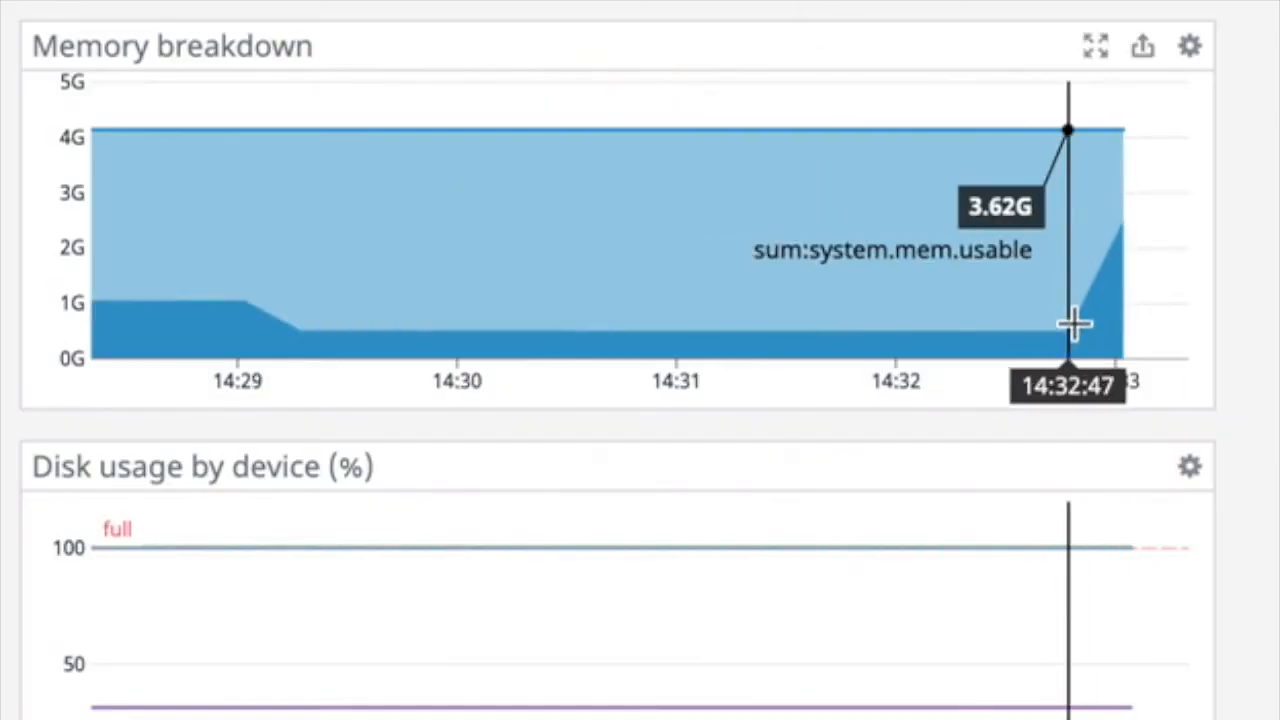
mouse_move(1137, 238)
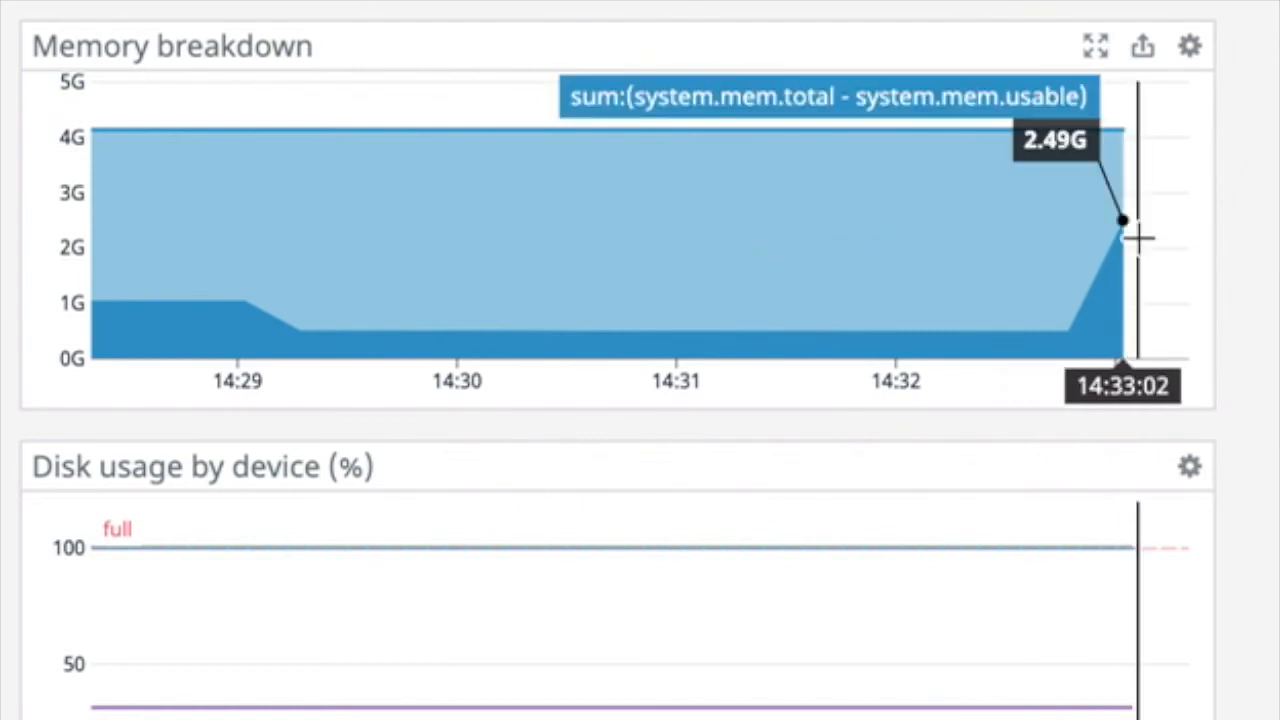